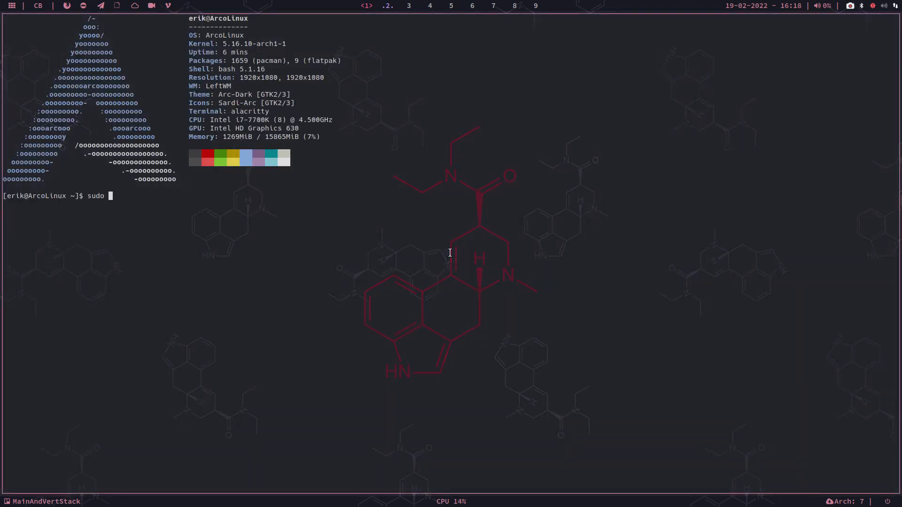
Sync the pacman package databases with 'sudo pacman -Sy', entering the password.
text(pam)
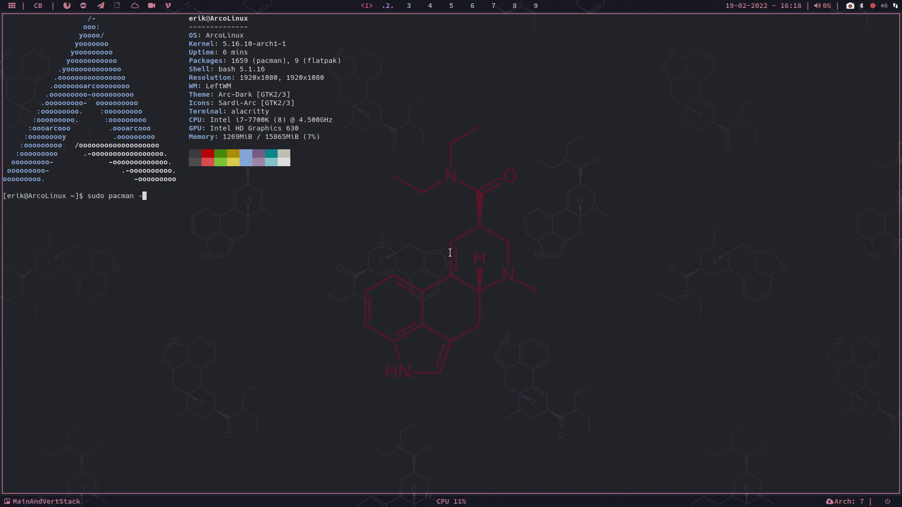
text(-S)
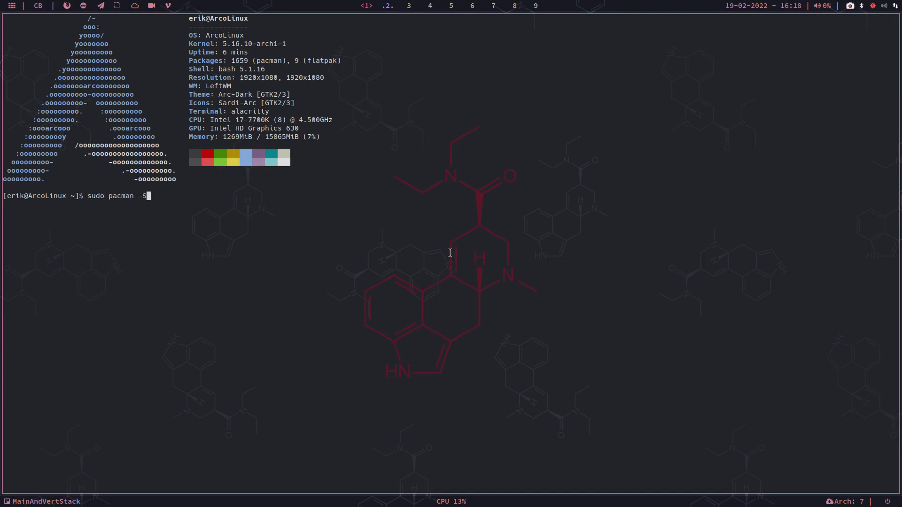
key(Return)
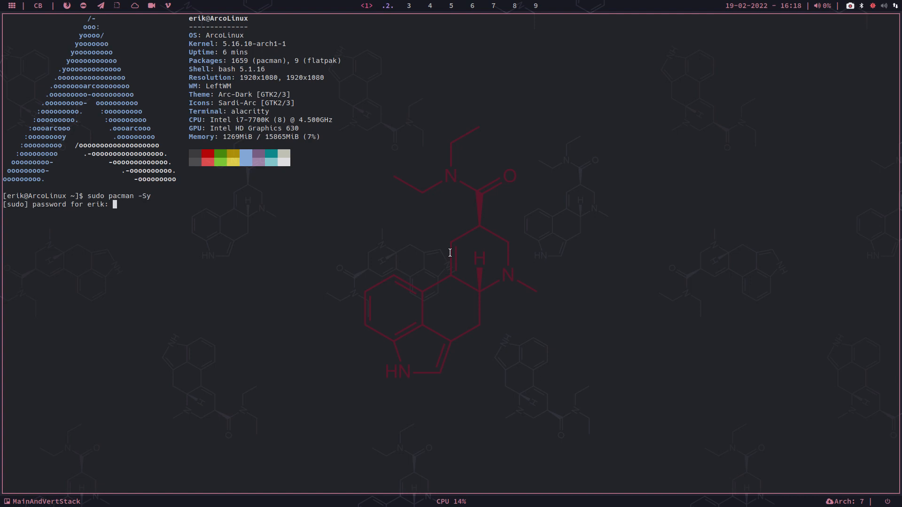
key(Return)
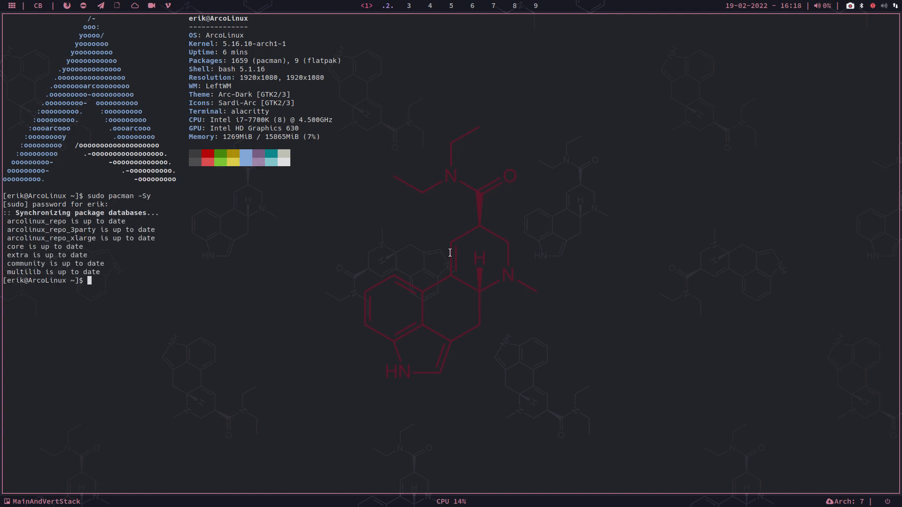
Install the multimc-git package with 'sudo pacman -S multimc-git'.
text(sudo pacman -S)
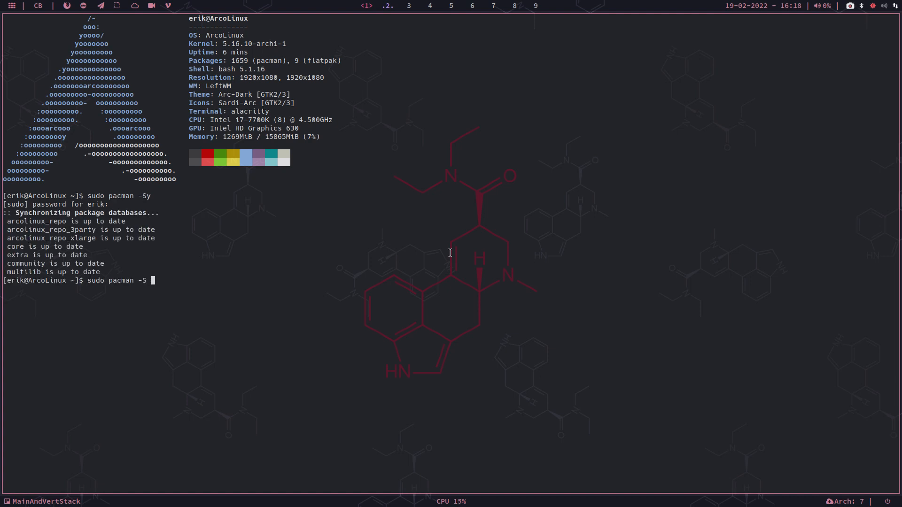
text(multi)
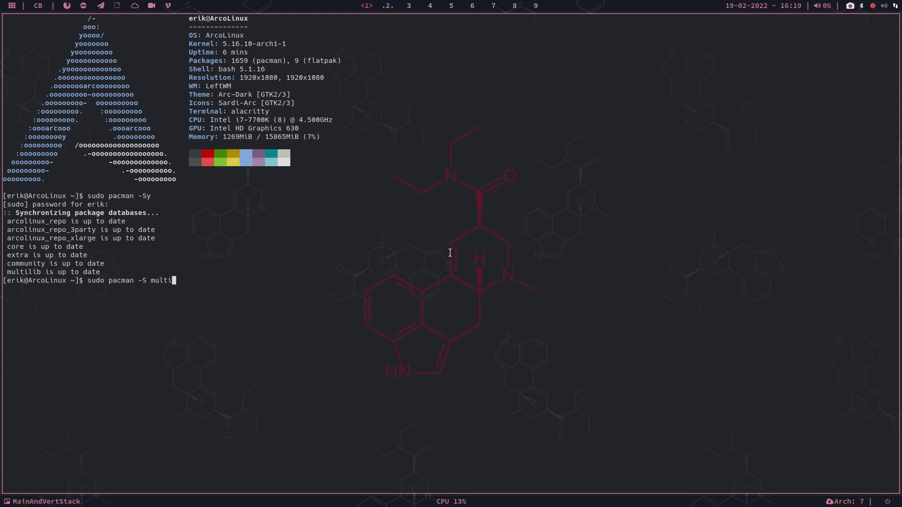
text(c)
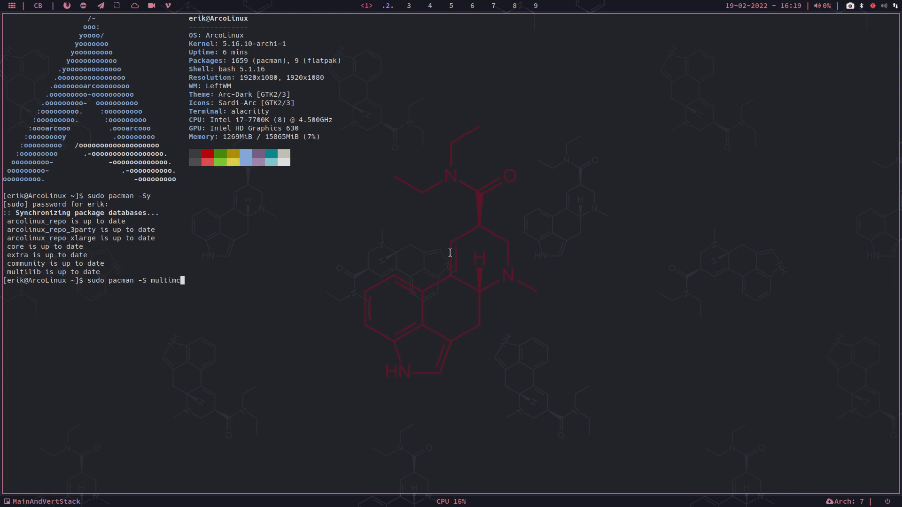
key(Return)
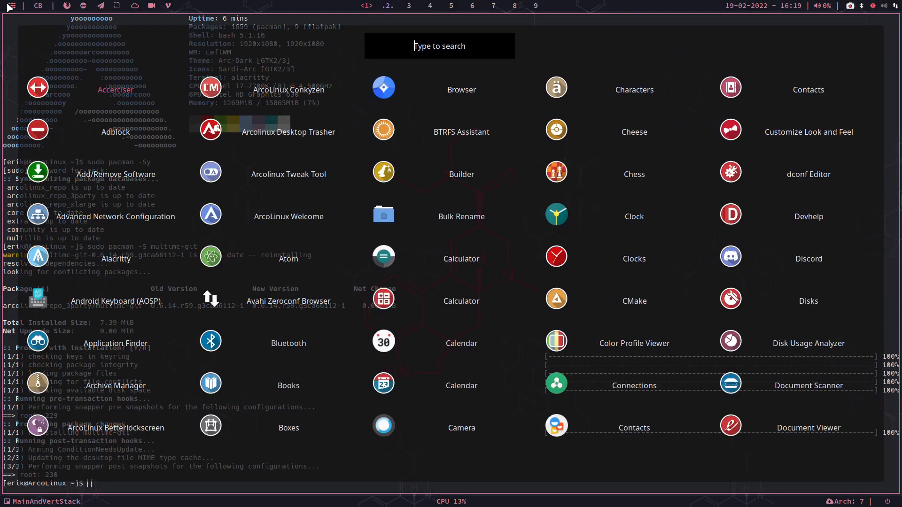
Search 'mul' in the application launcher and launch MultiMC.
text(mult)
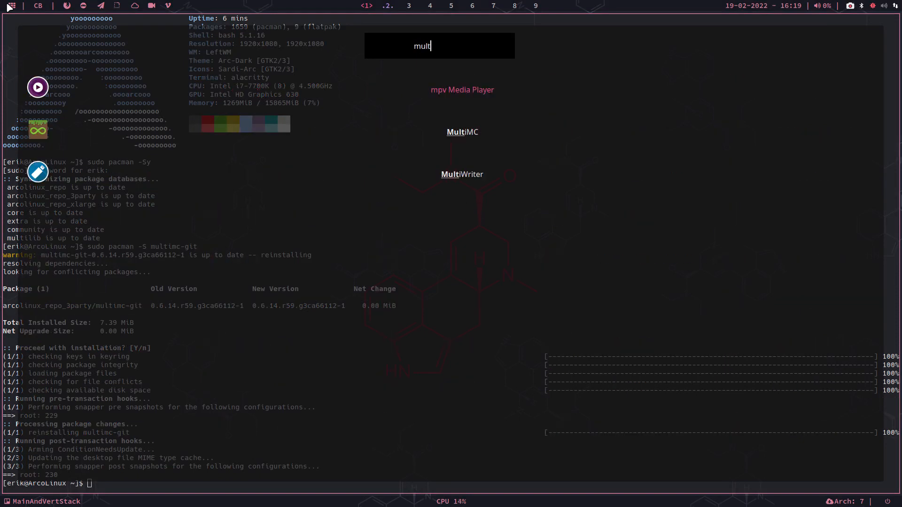
mouse_move(462, 133)
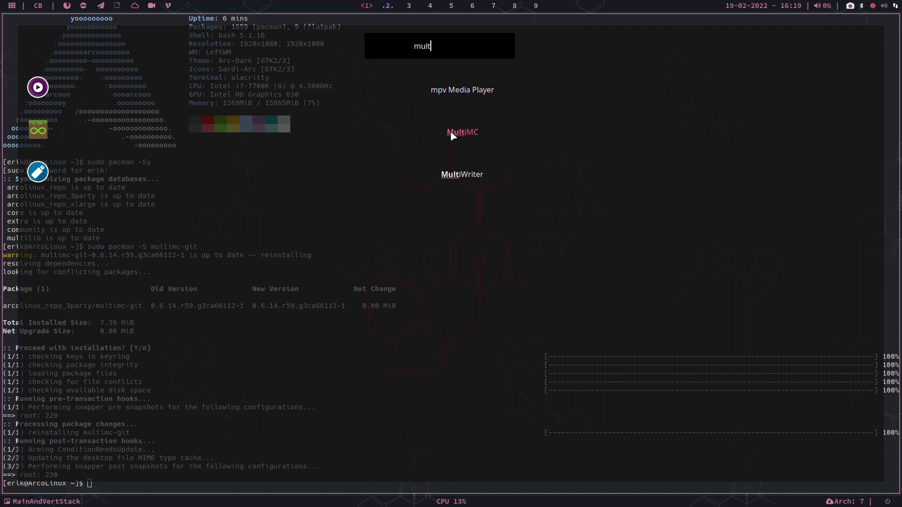
key(Escape)
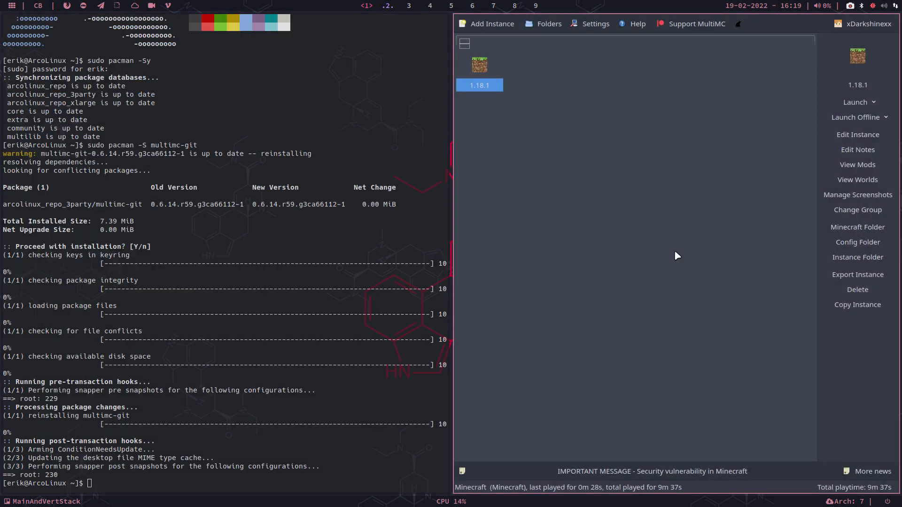
mouse_move(492, 23)
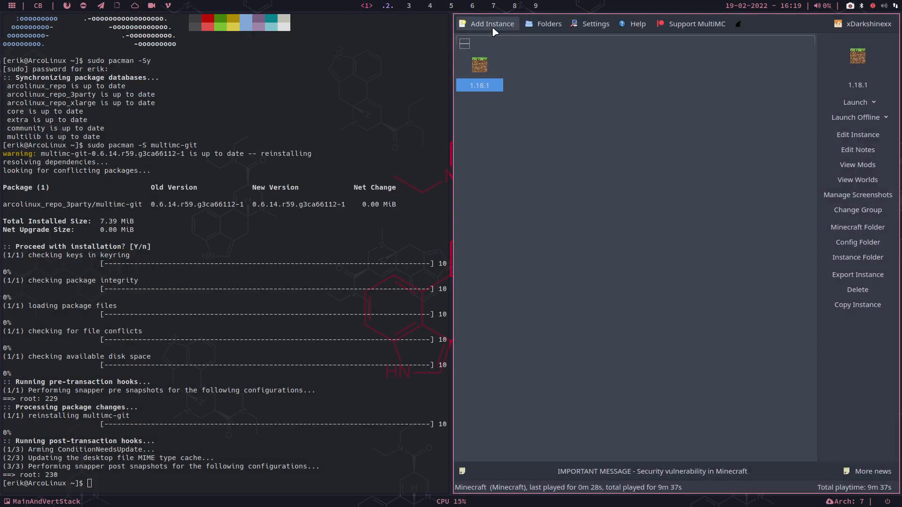
click(491, 23)
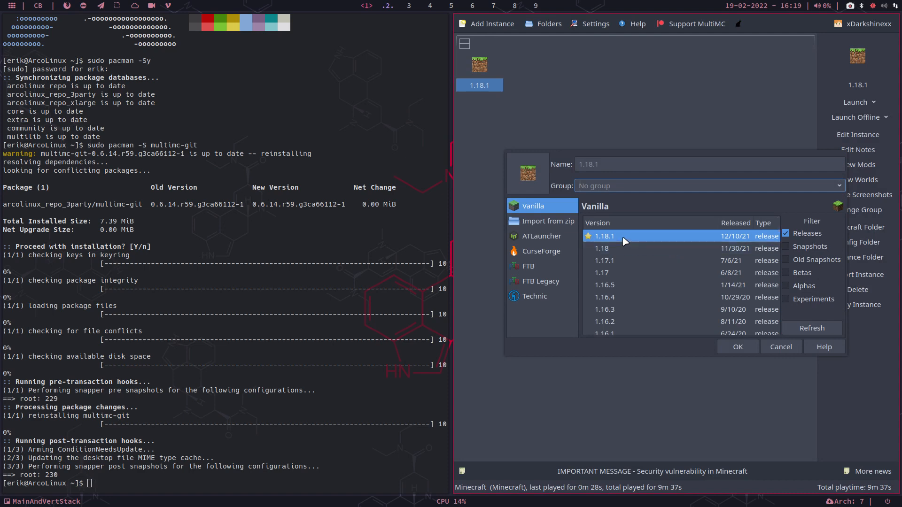
mouse_move(547, 221)
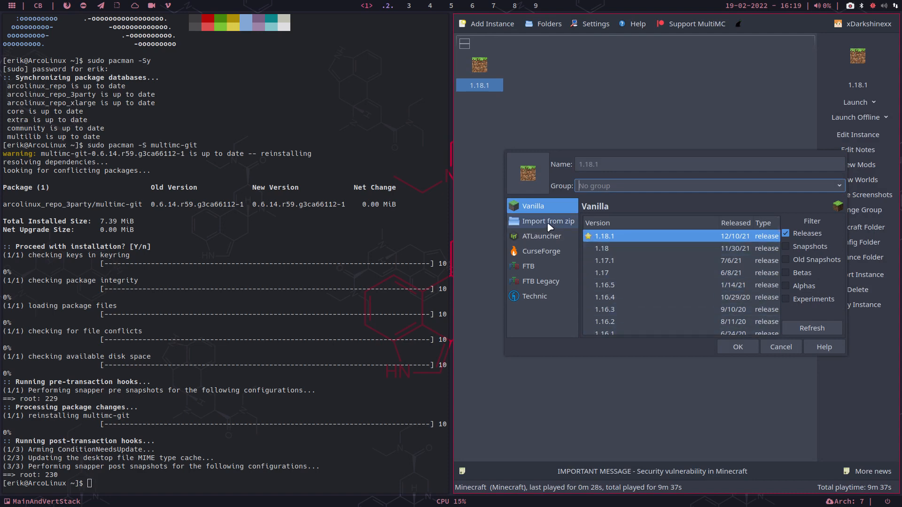
click(540, 251)
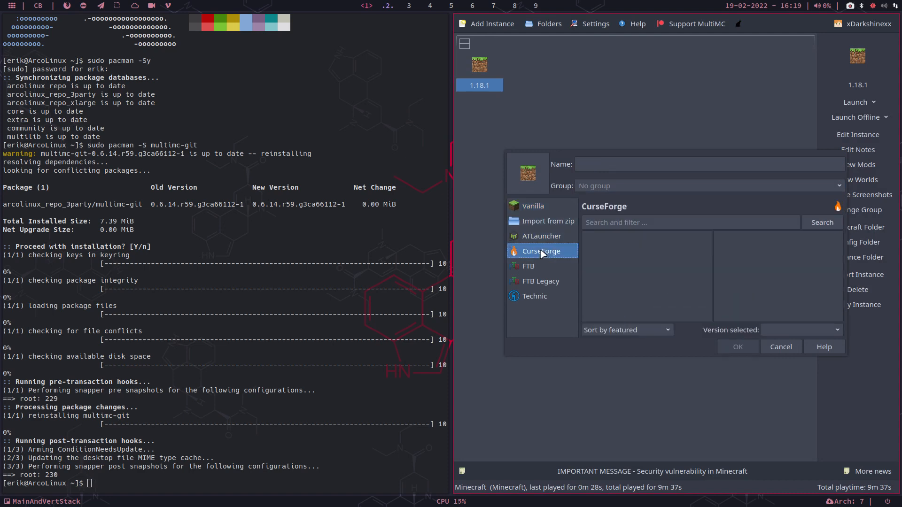
click(540, 251)
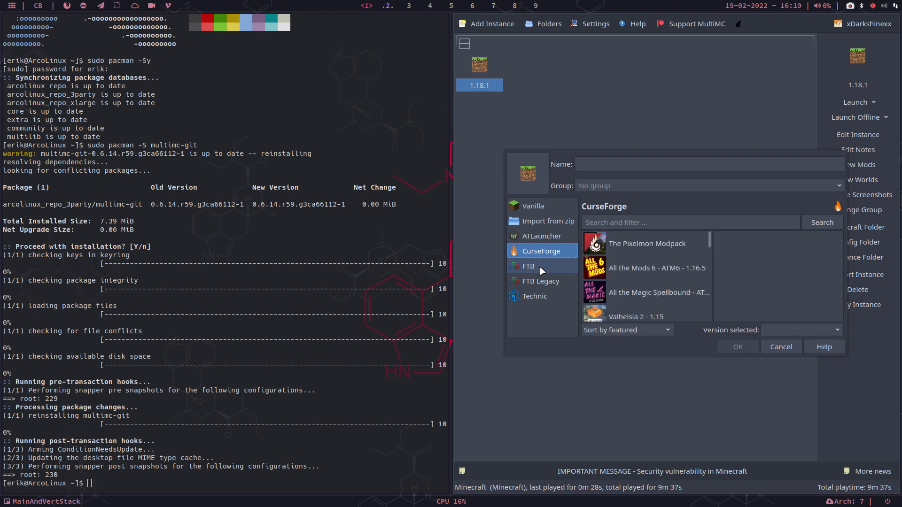
click(528, 266)
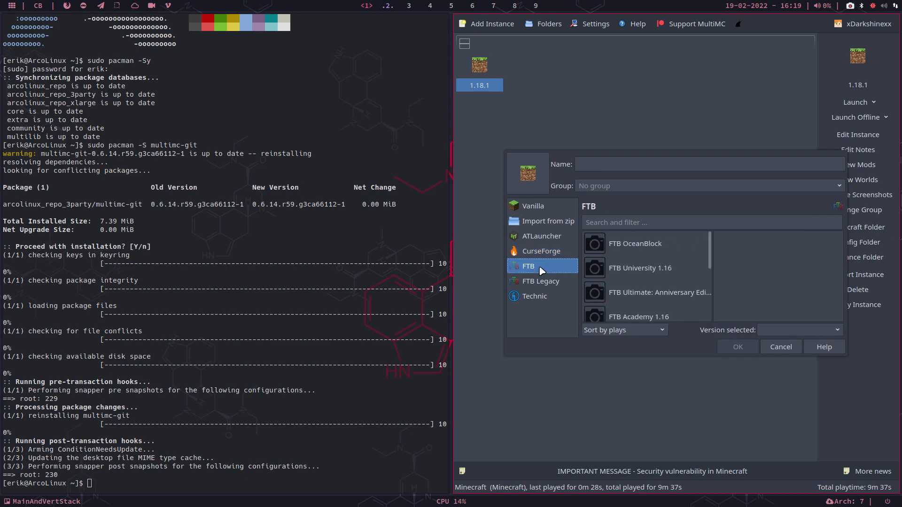
click(540, 280)
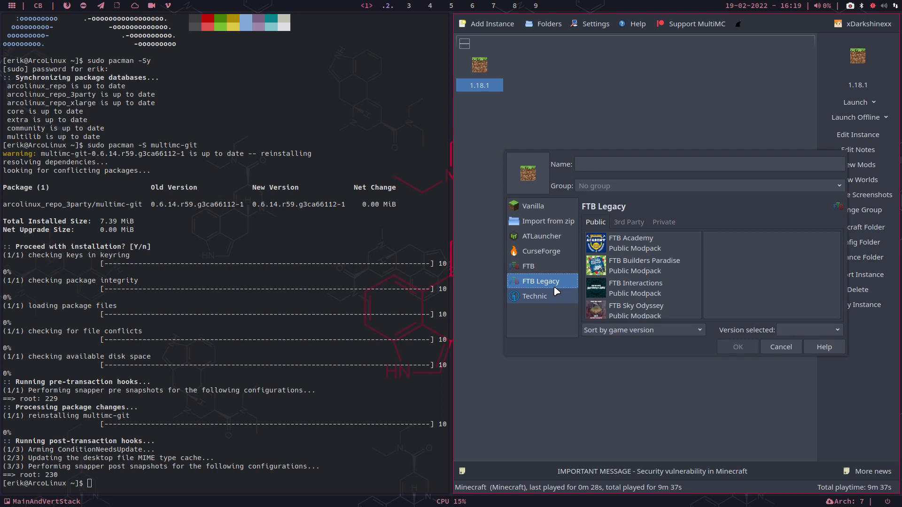
mouse_move(533, 205)
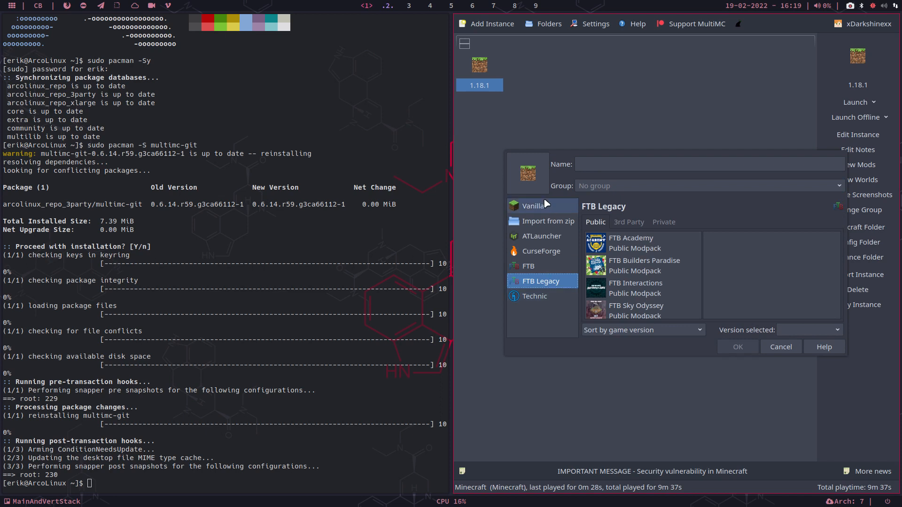
click(532, 206)
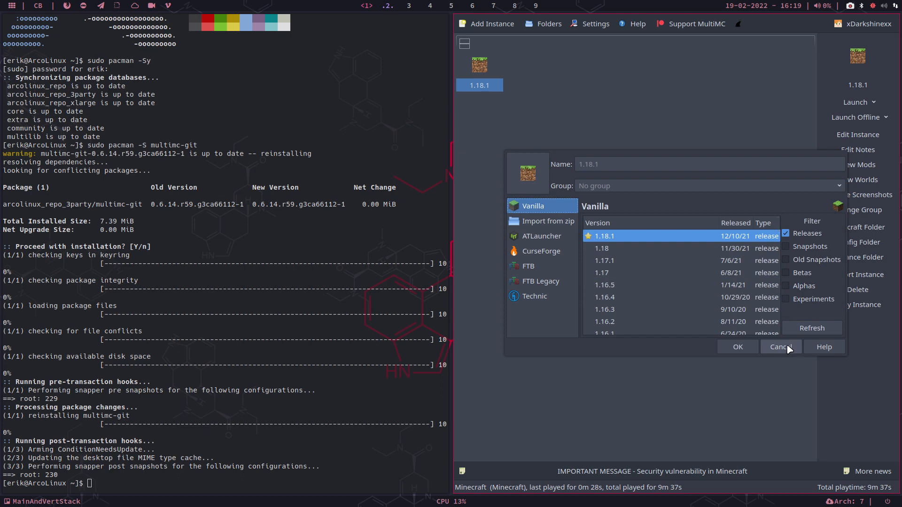
mouse_move(787, 237)
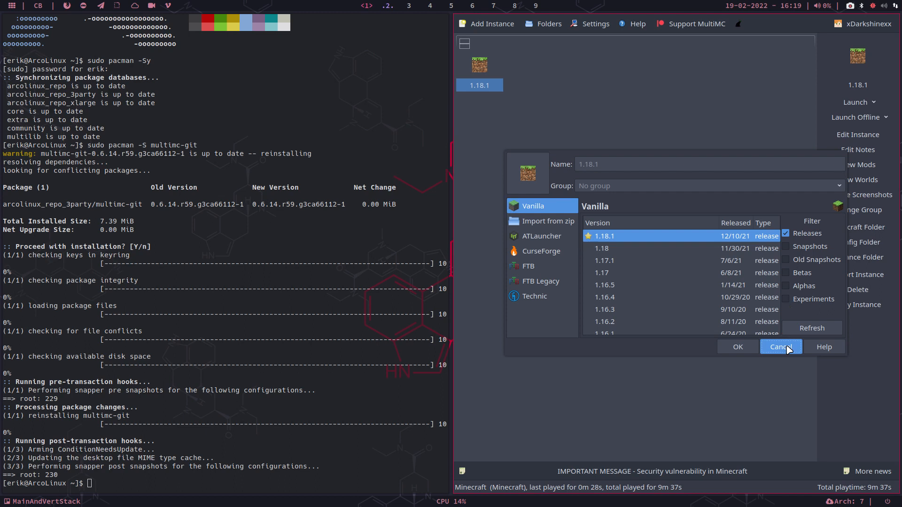
click(781, 346)
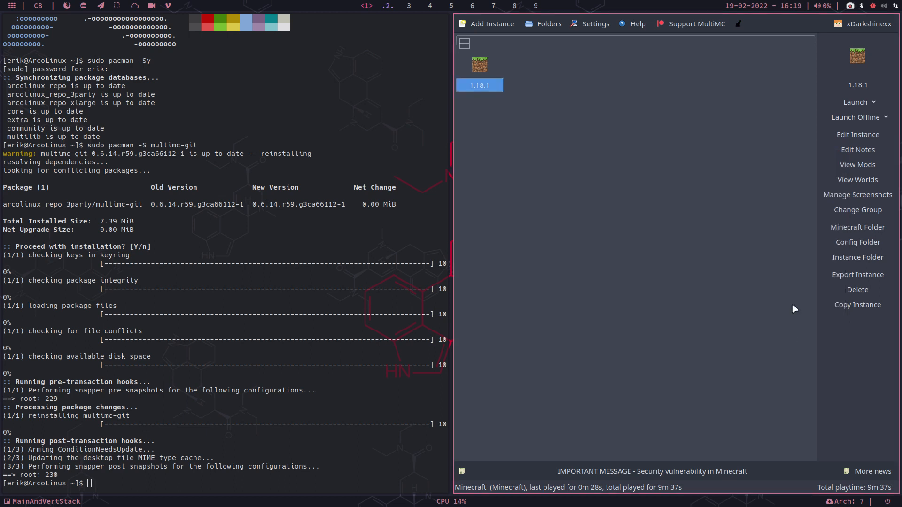
click(874, 102)
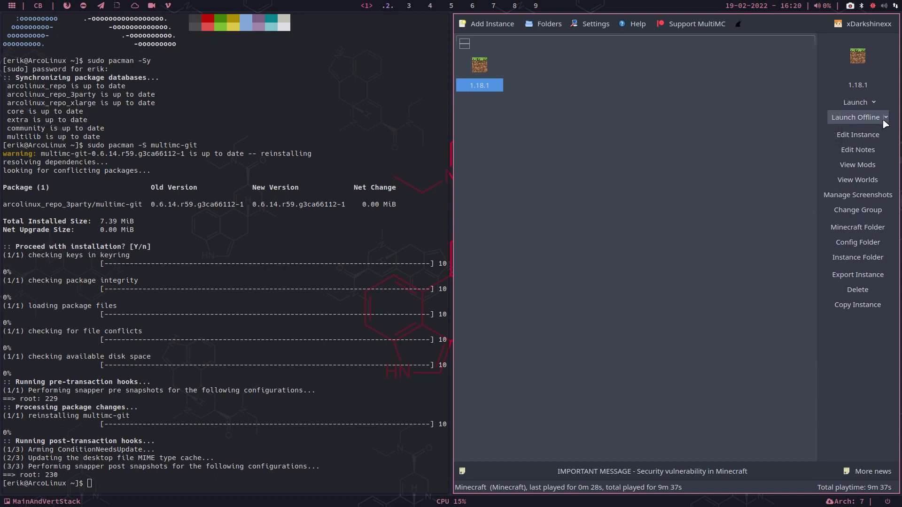
mouse_move(857, 164)
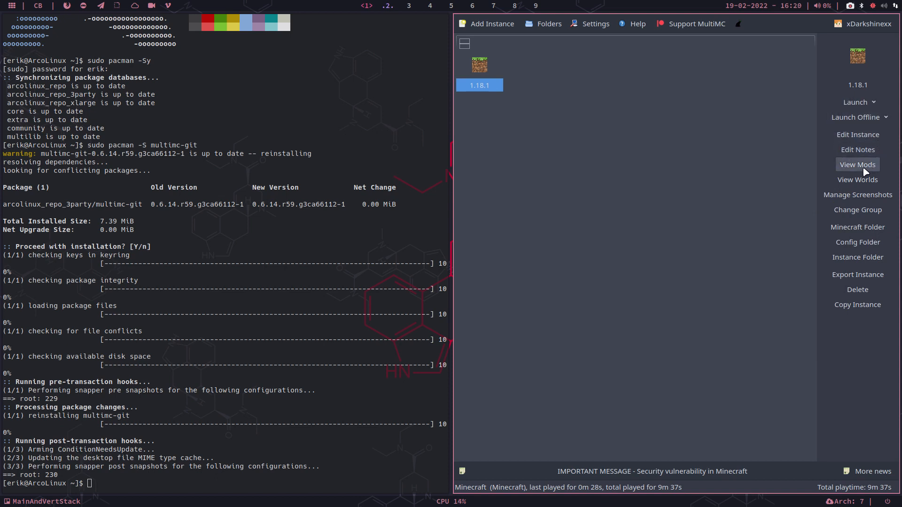
mouse_move(857, 256)
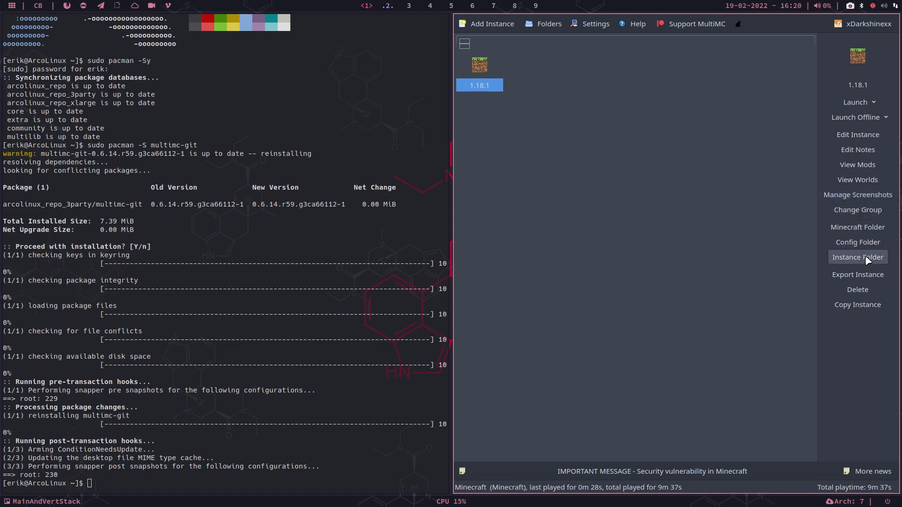
mouse_move(868, 351)
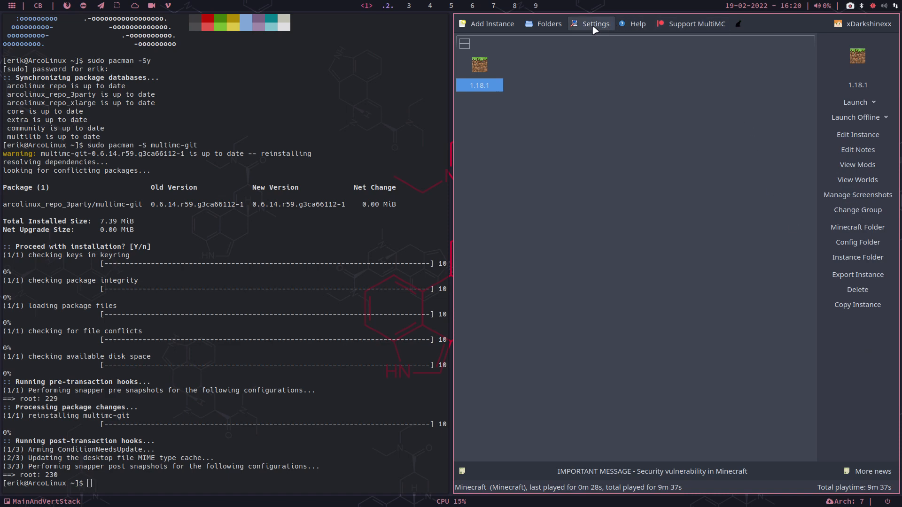
mouse_move(489, 24)
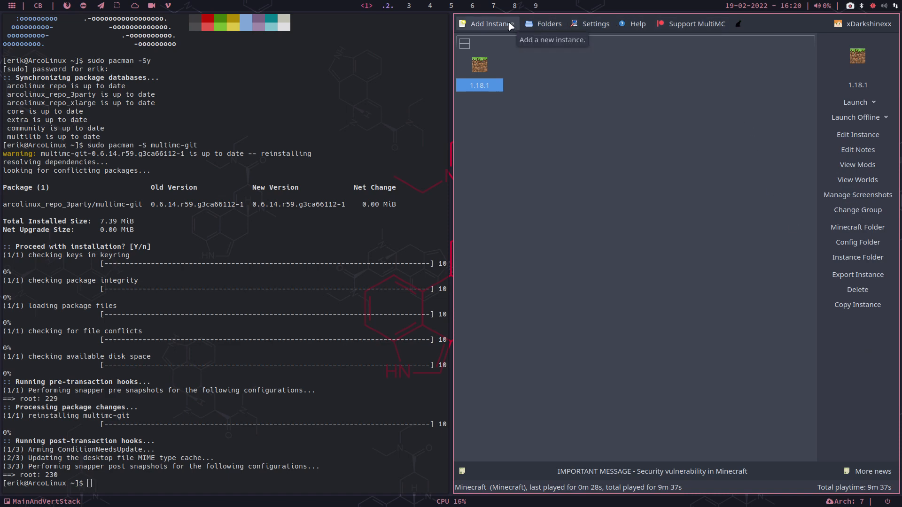
mouse_move(682, 278)
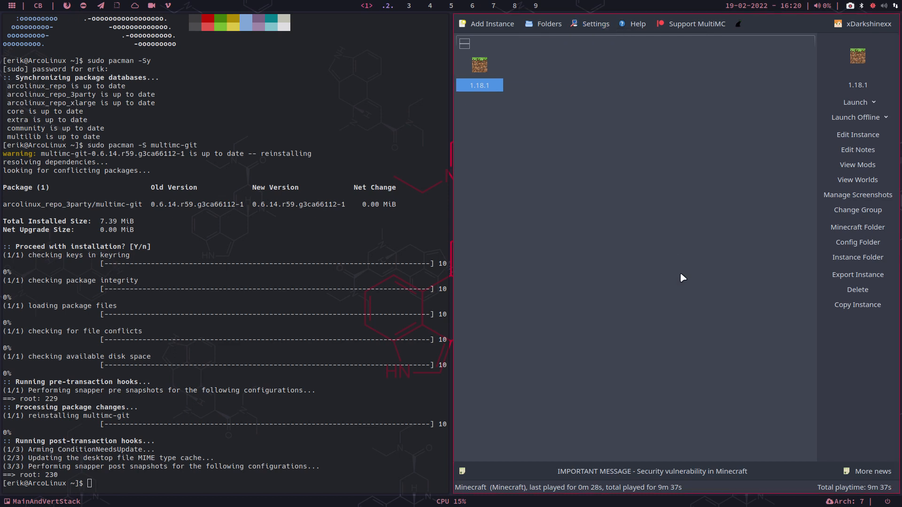
Browse the Minecraft, Custom Commands, External Tools and Accounts settings pages without changes.
click(595, 24)
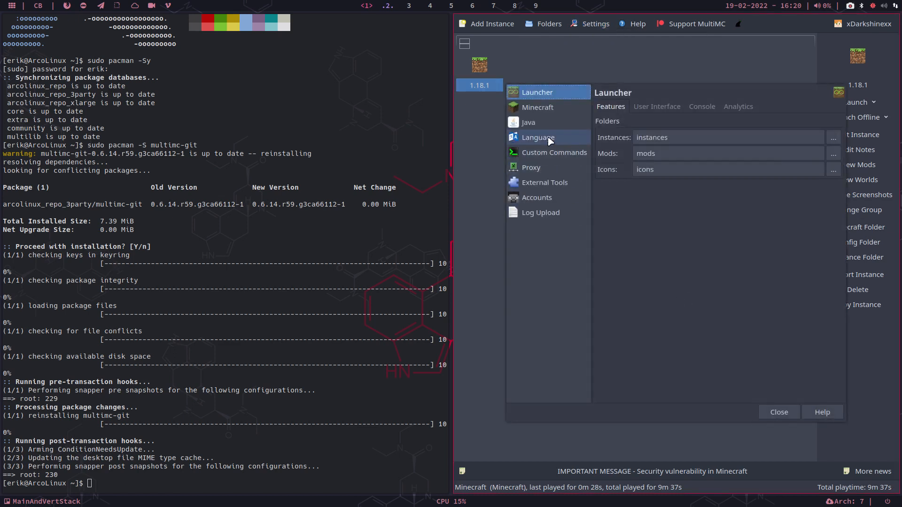
click(537, 107)
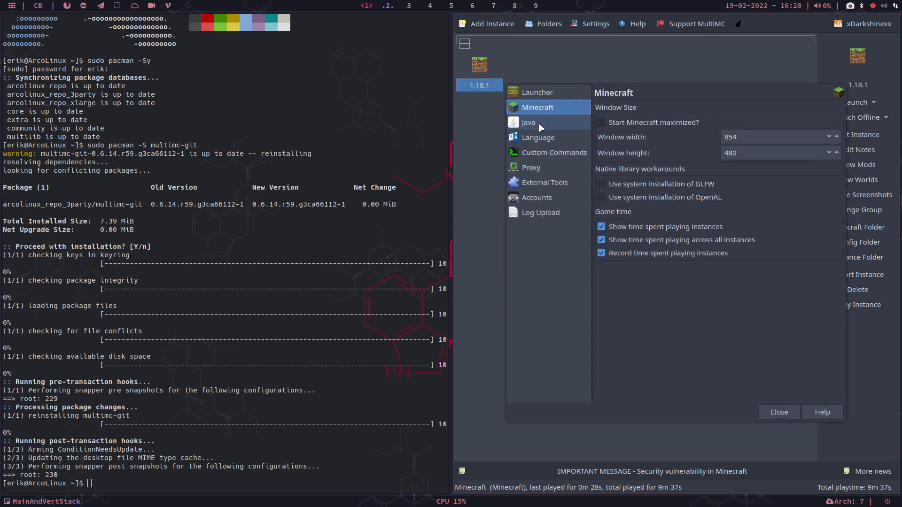
click(553, 152)
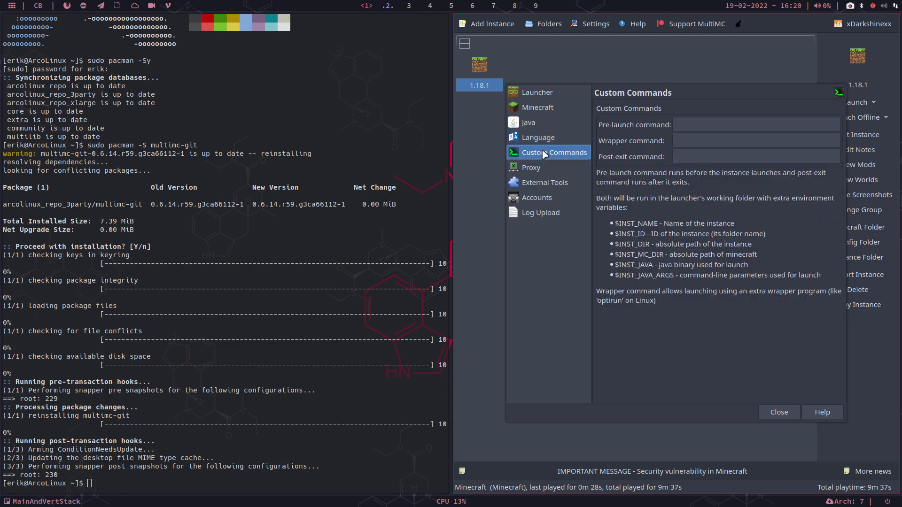
click(544, 182)
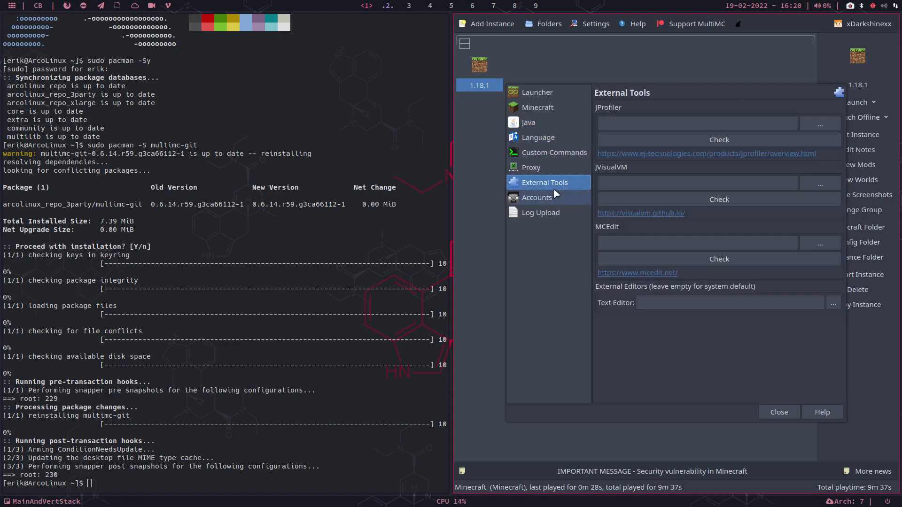
click(535, 197)
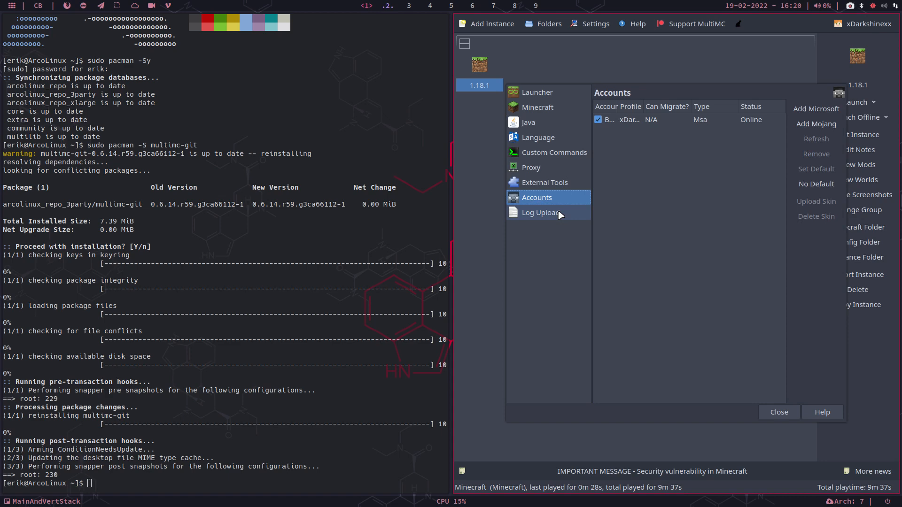